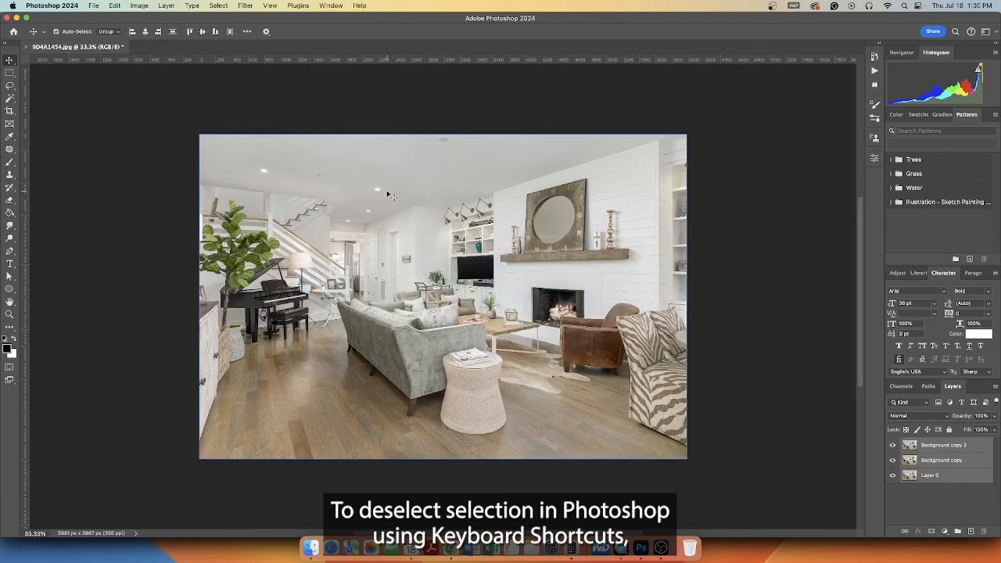
Step: Switch to the Rectangular Marquee Tool and draw a rectangular selection on the photo
click(10, 72)
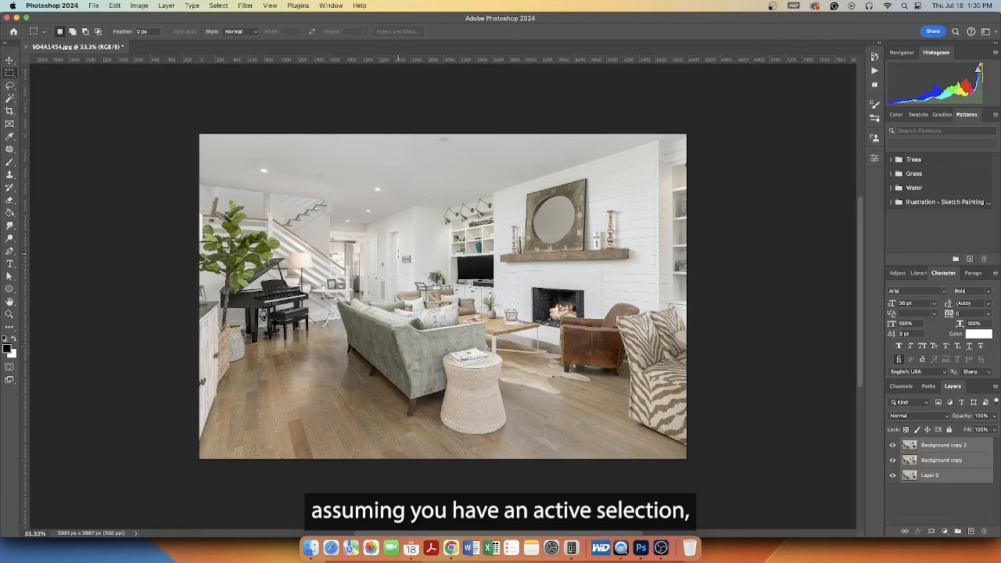
drag(345, 179, 468, 266)
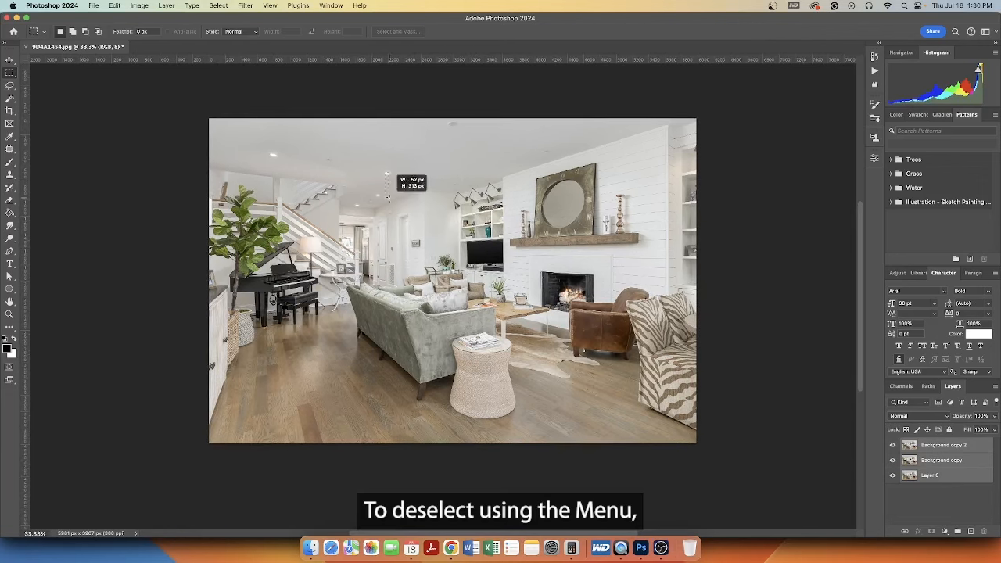
Step: Select a rectangle around the TV shelving wall, then remove it with Select > Deselect
drag(387, 172, 505, 274)
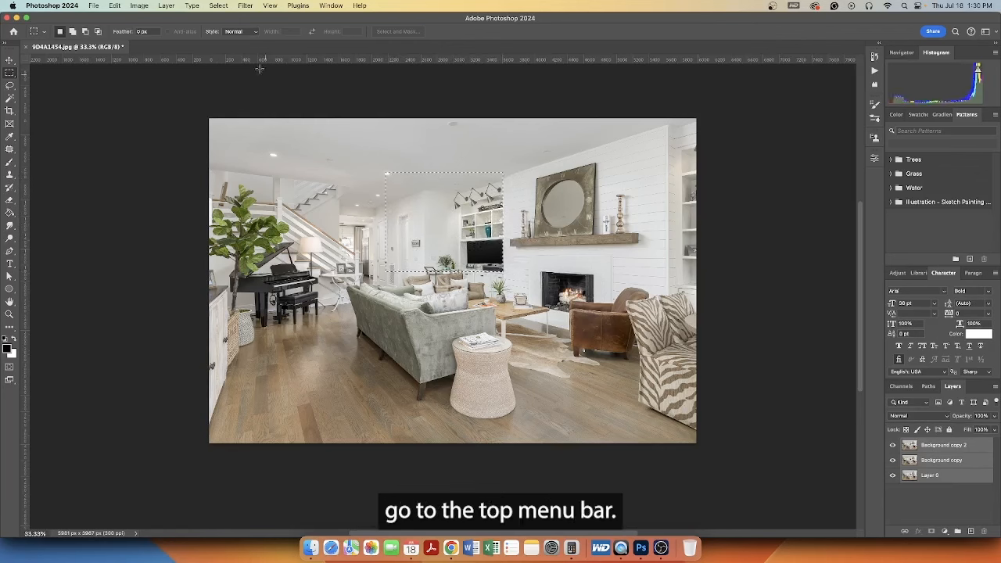
click(219, 5)
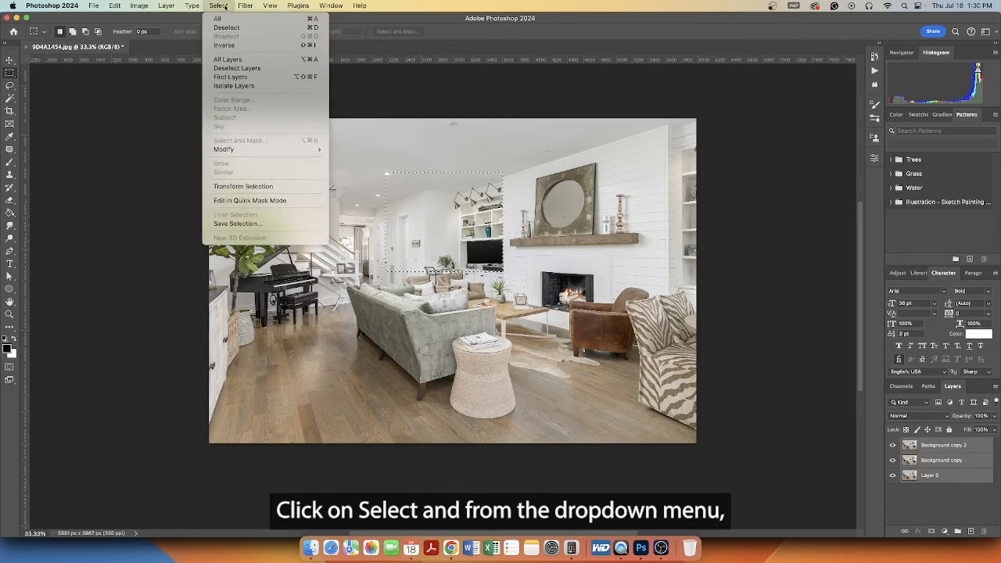
mouse_move(226, 27)
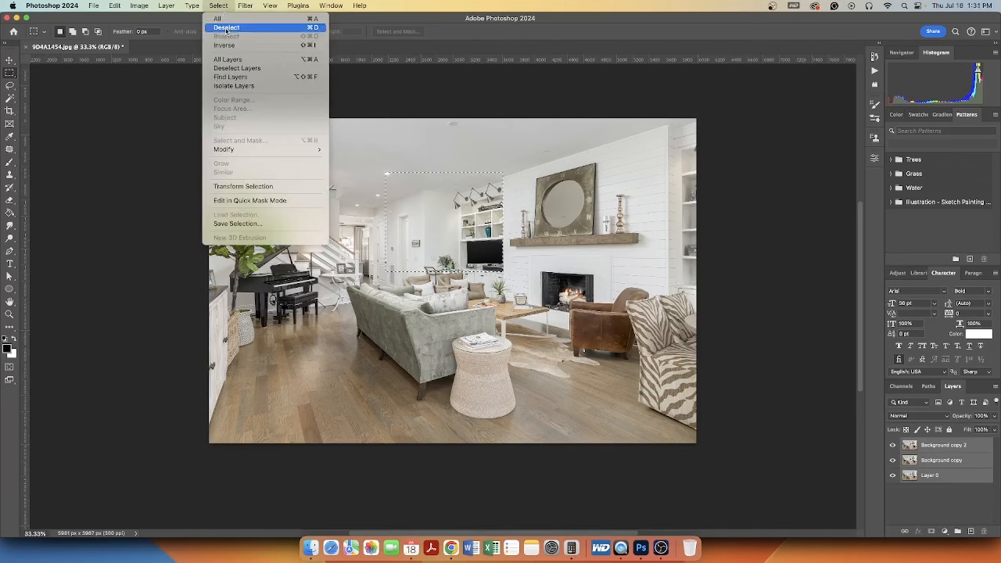
click(226, 27)
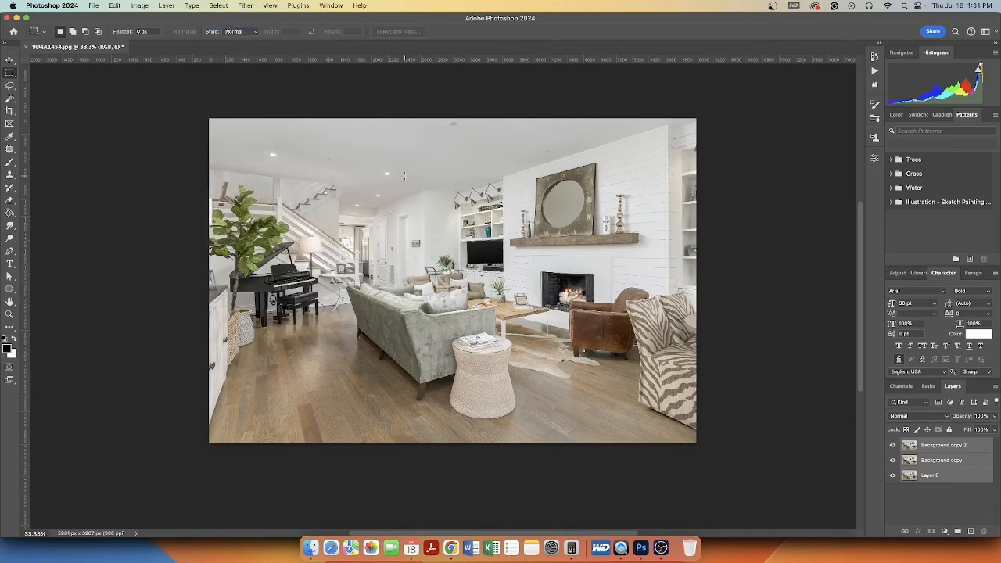
Step: Select a rectangle over the shelves and TV, then clear it via right-click Deselect
drag(403, 175, 532, 283)
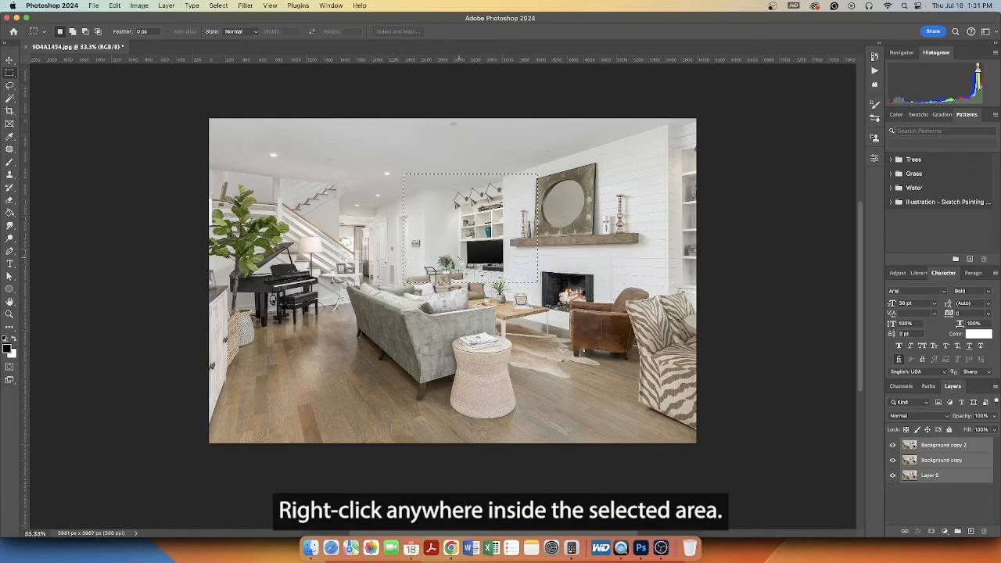
right_click(474, 223)
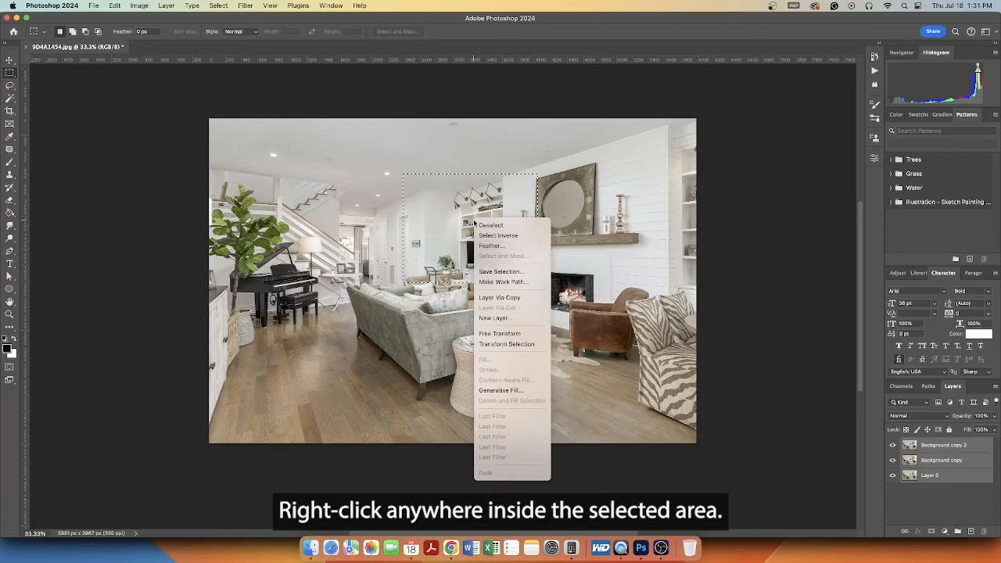
mouse_move(491, 225)
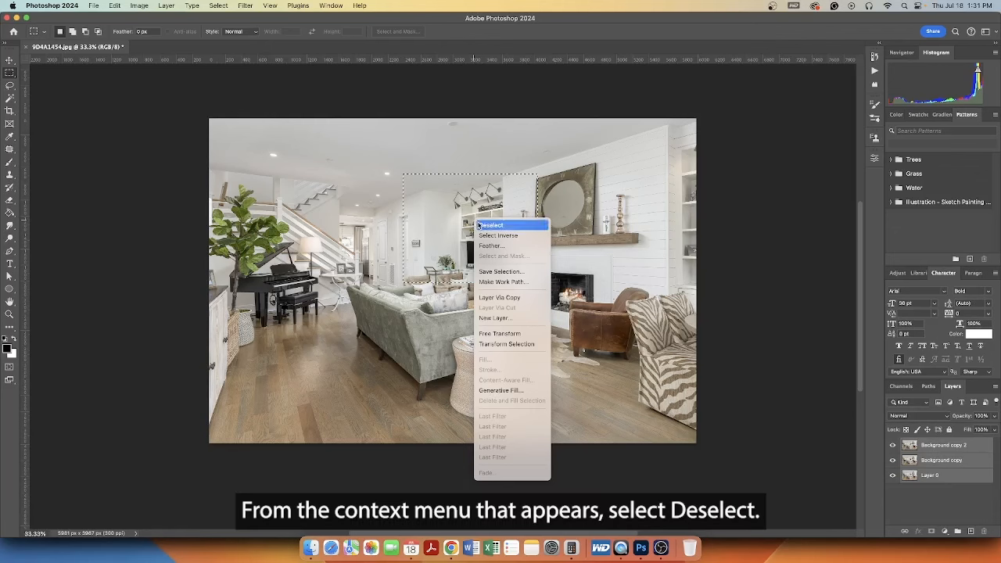
click(491, 224)
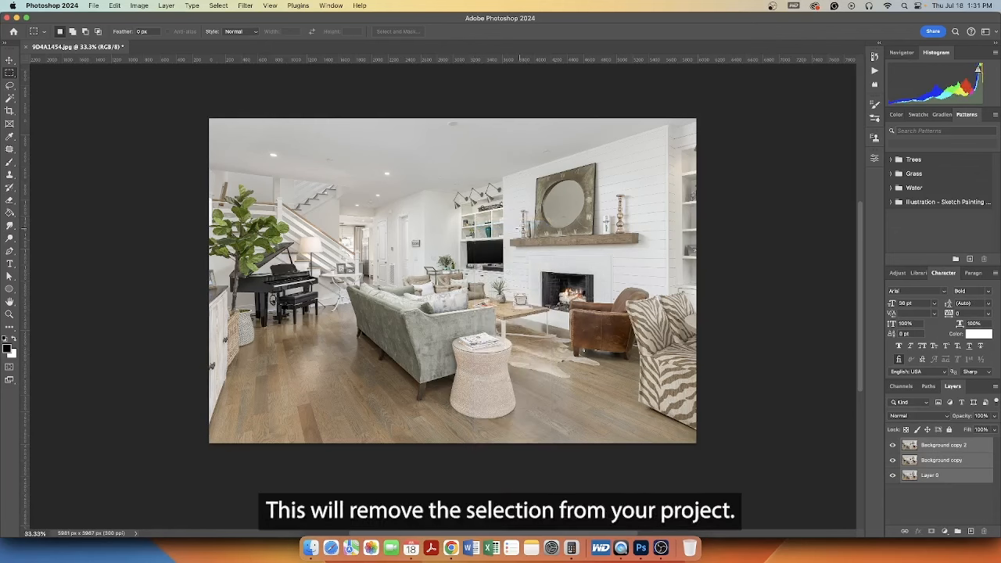